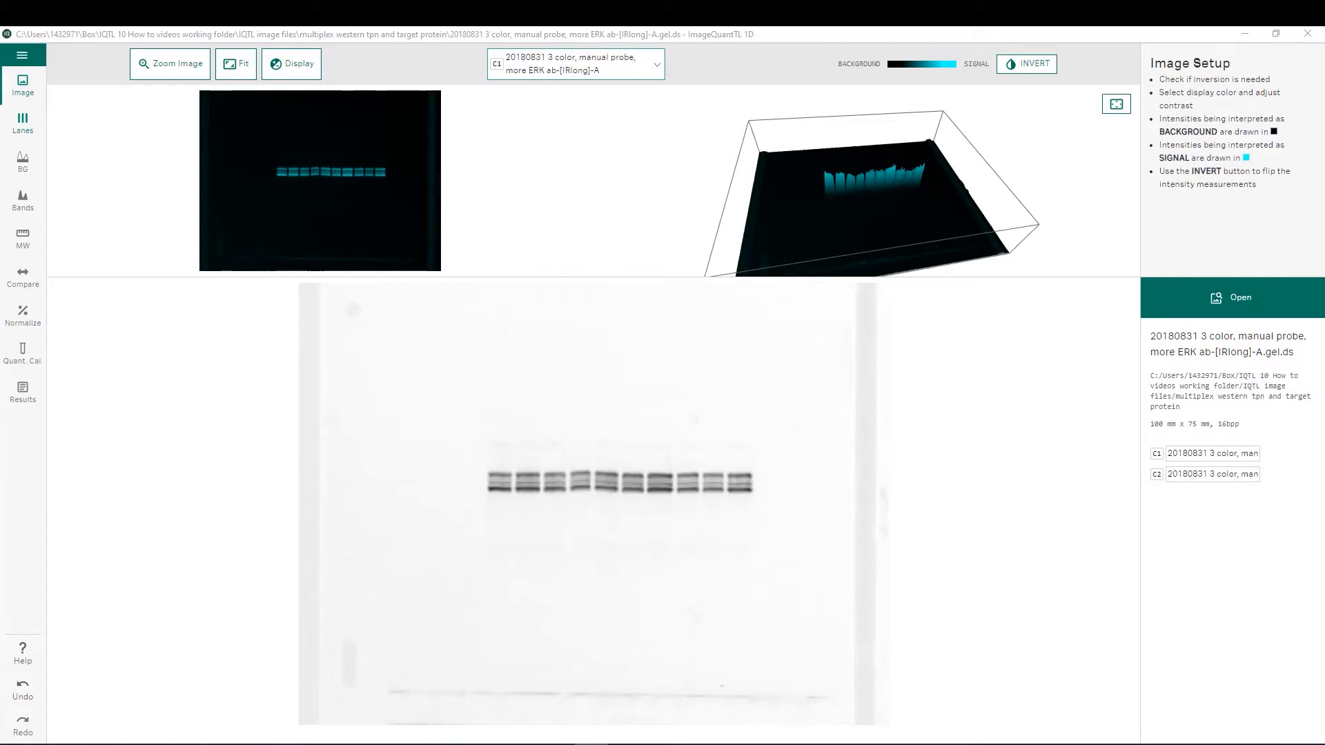
mouse_move(290, 69)
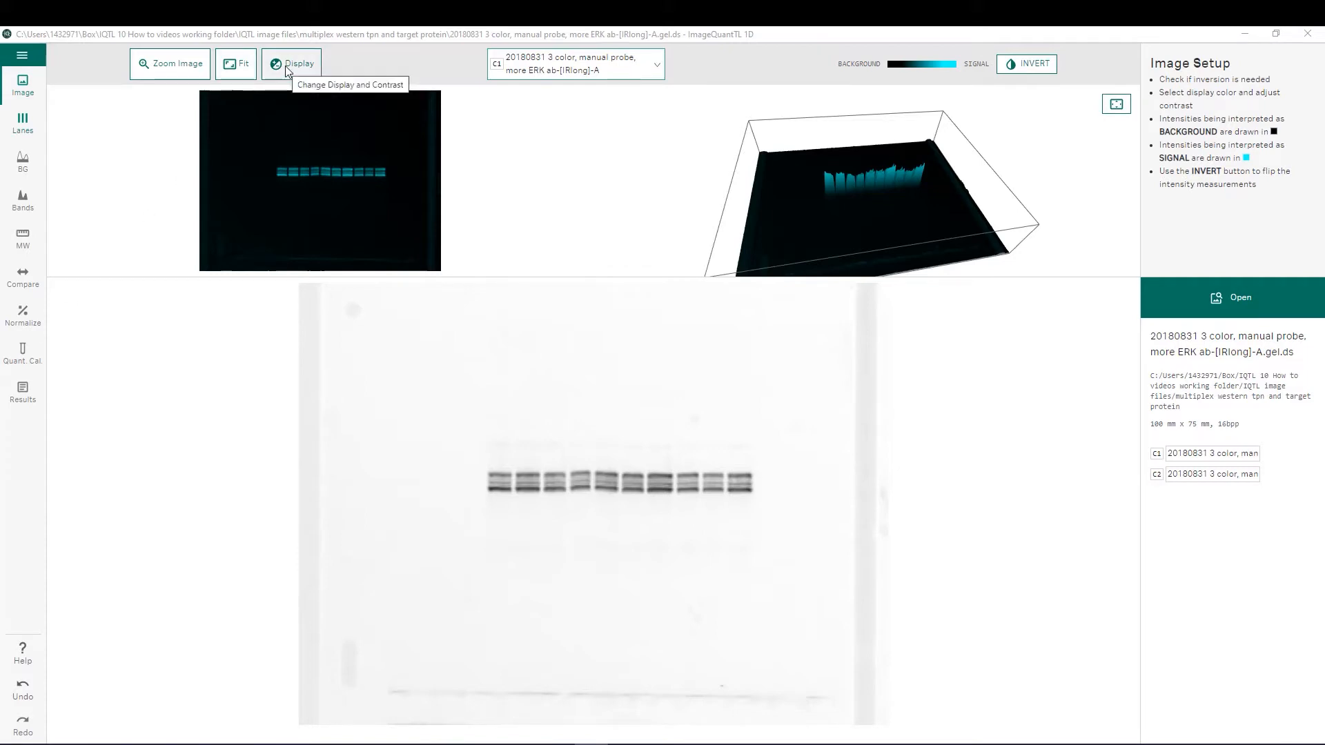
Bring up the Change Display and Contrast panel with the gel's intensity histogram.
click(291, 63)
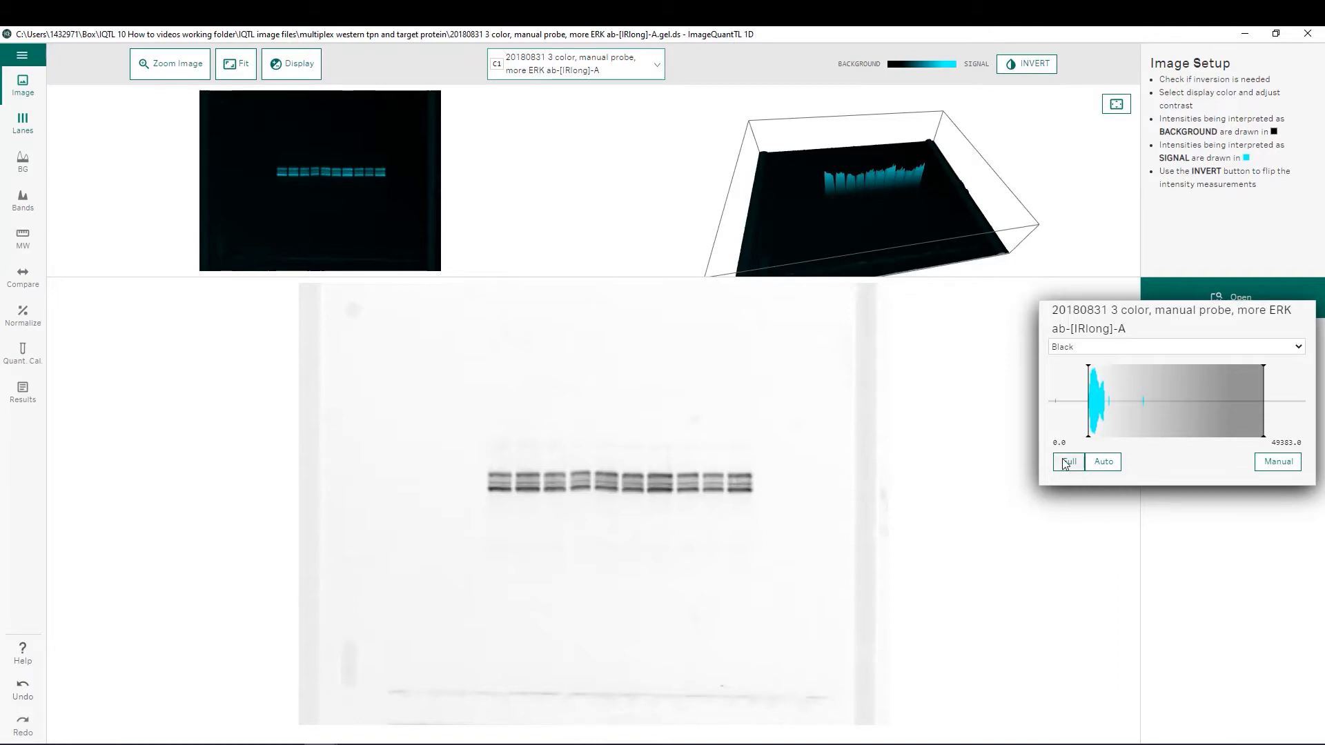
Stretch the gel's display range to the full intensity range, 0 to 57673.
click(1068, 461)
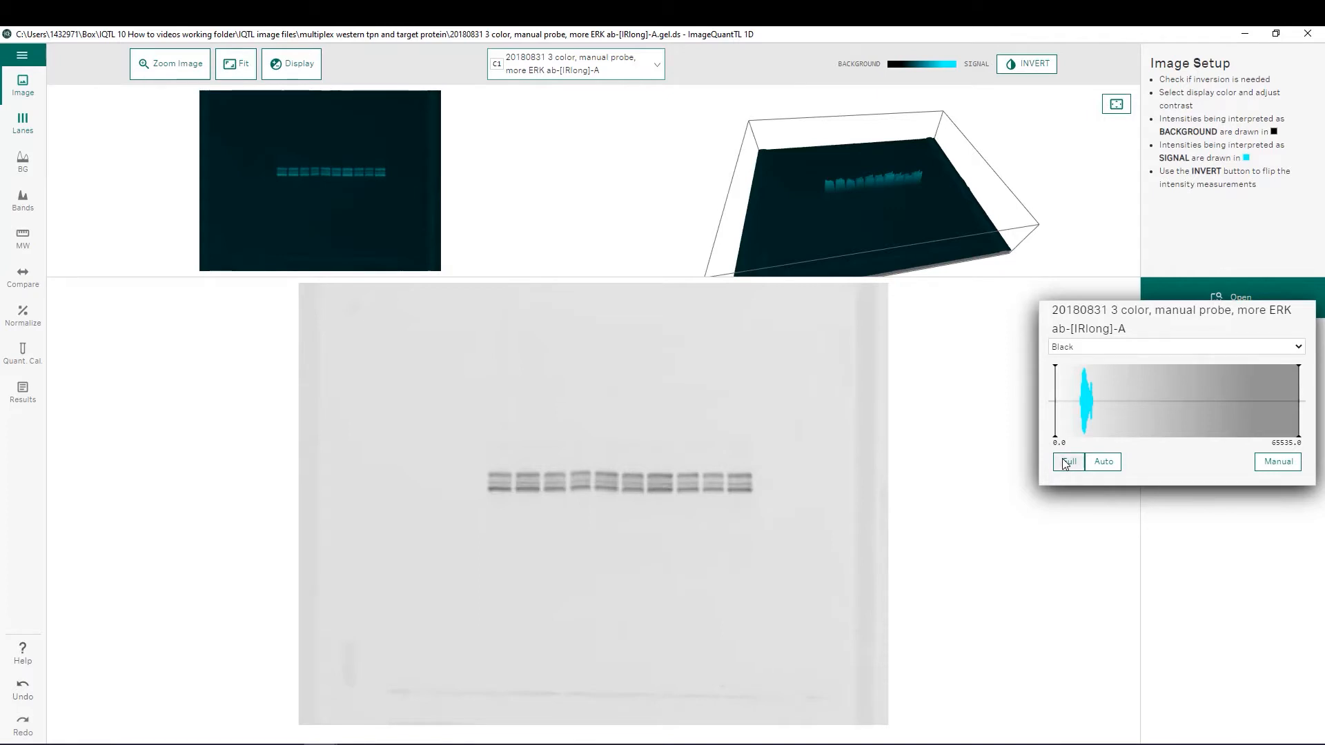
mouse_move(1286, 451)
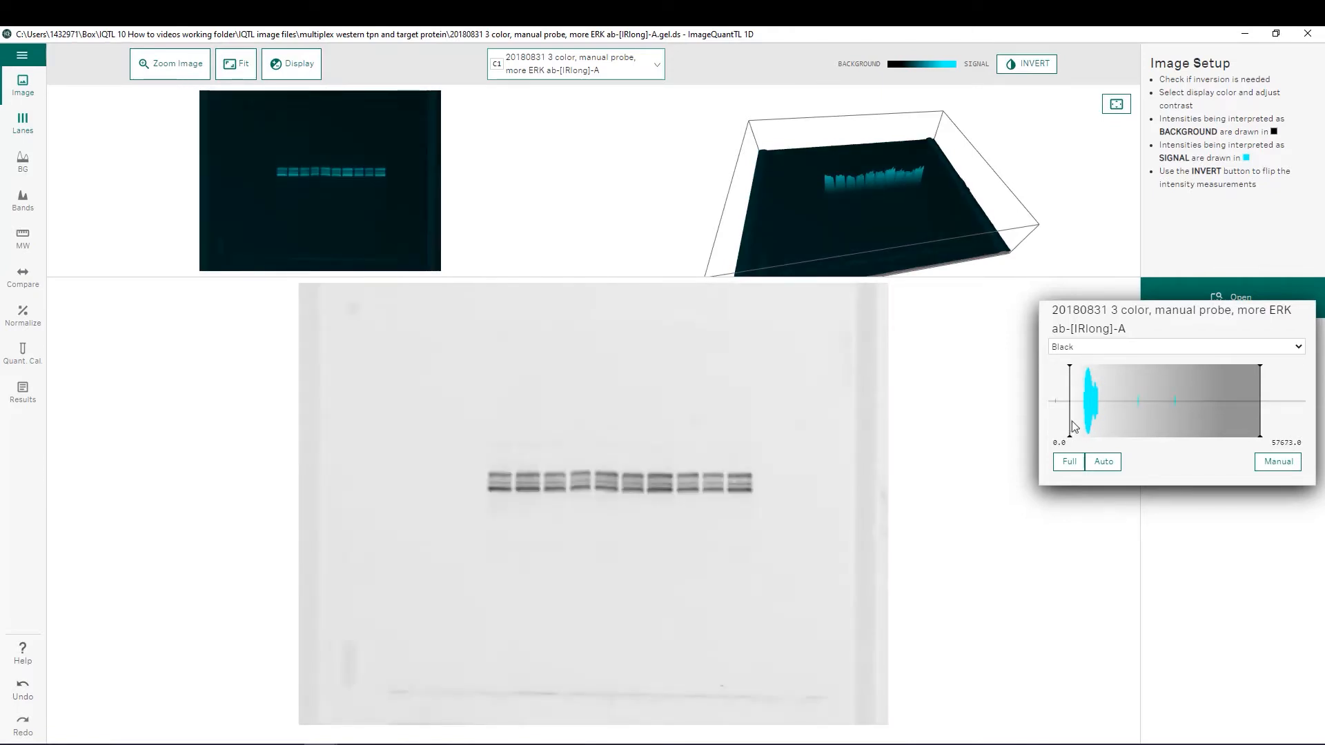
Switch to Manual contrast, showing numeric limits 3472 and 48640.
click(1277, 461)
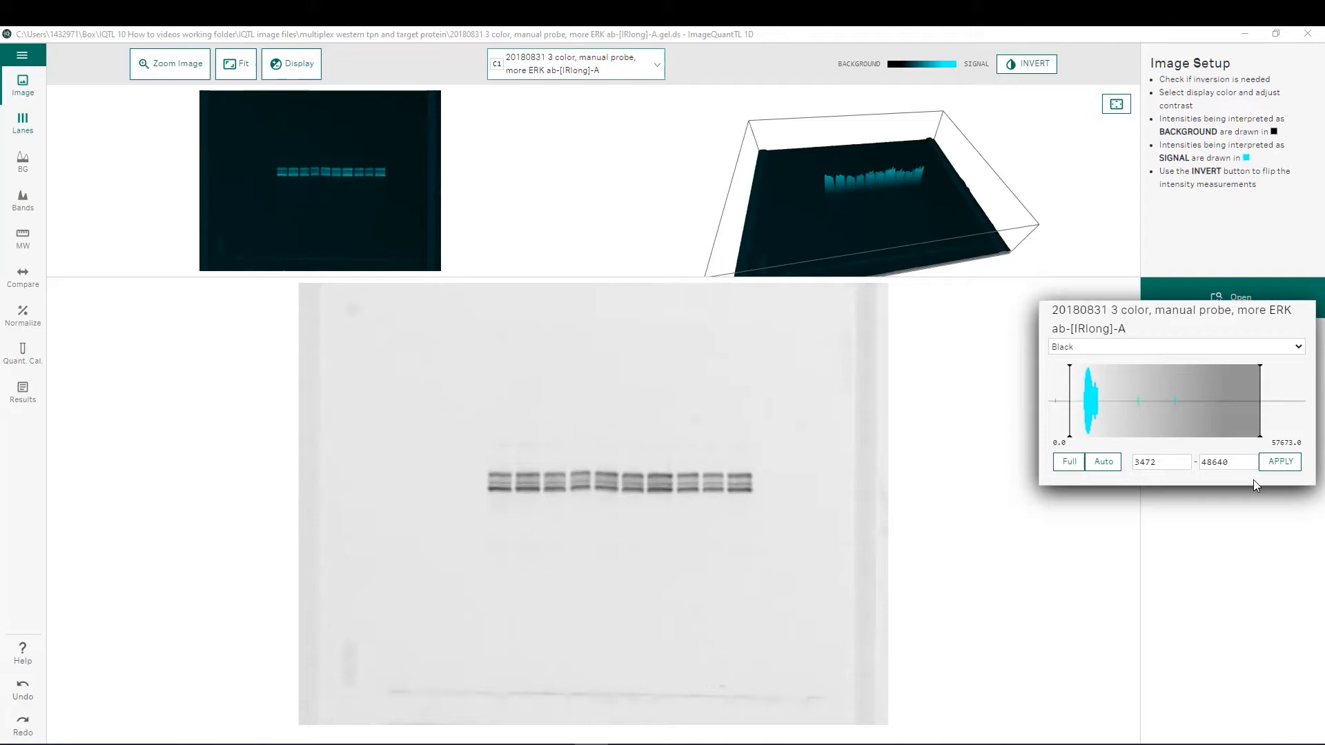
mouse_move(751, 494)
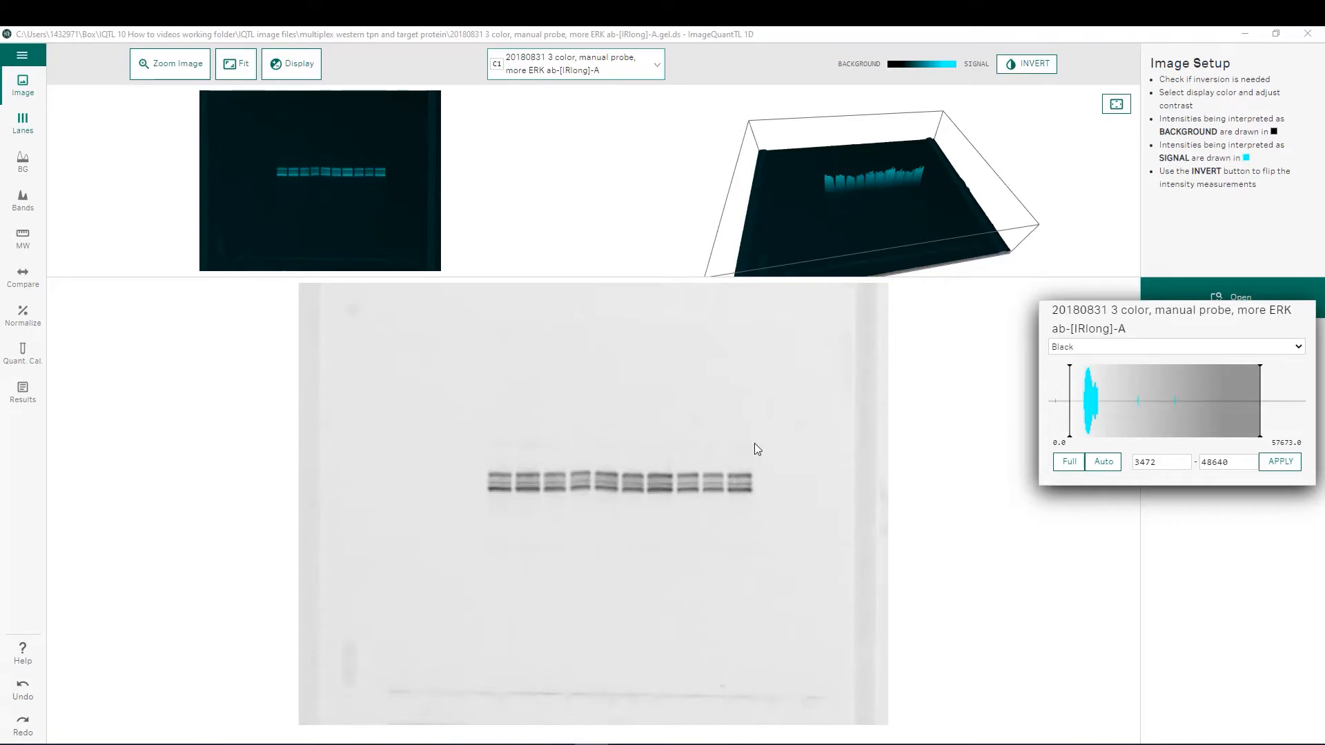
mouse_move(1263, 392)
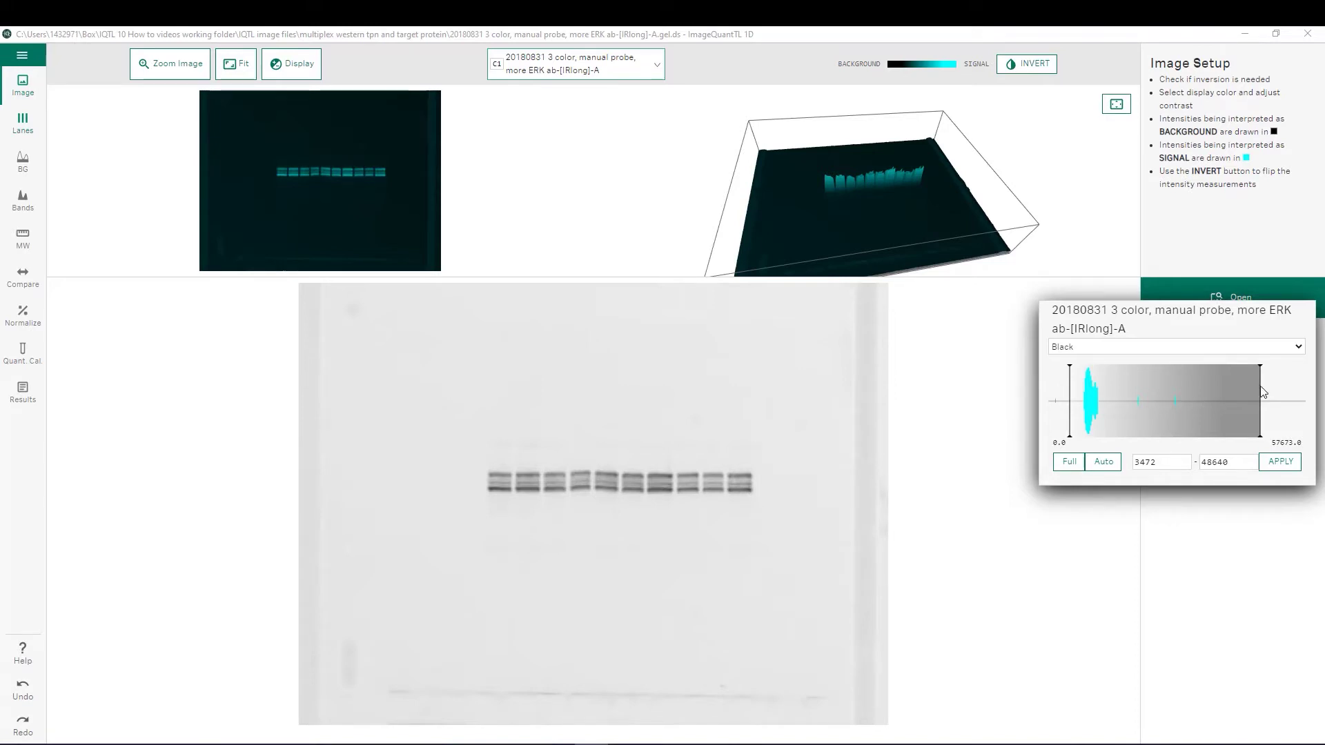
Narrow the gel's contrast range on the histogram to about 906–18863, darkening the bands.
drag(1266, 396, 1175, 396)
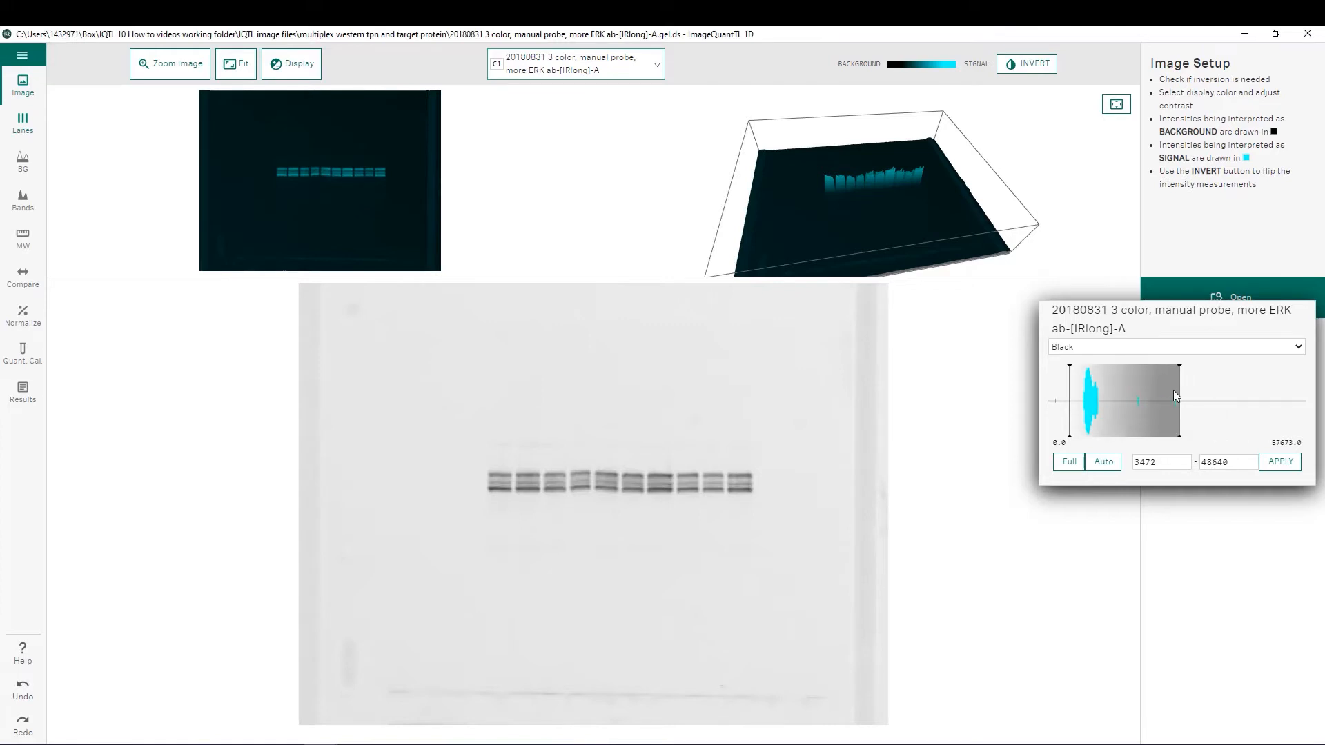
click(1105, 461)
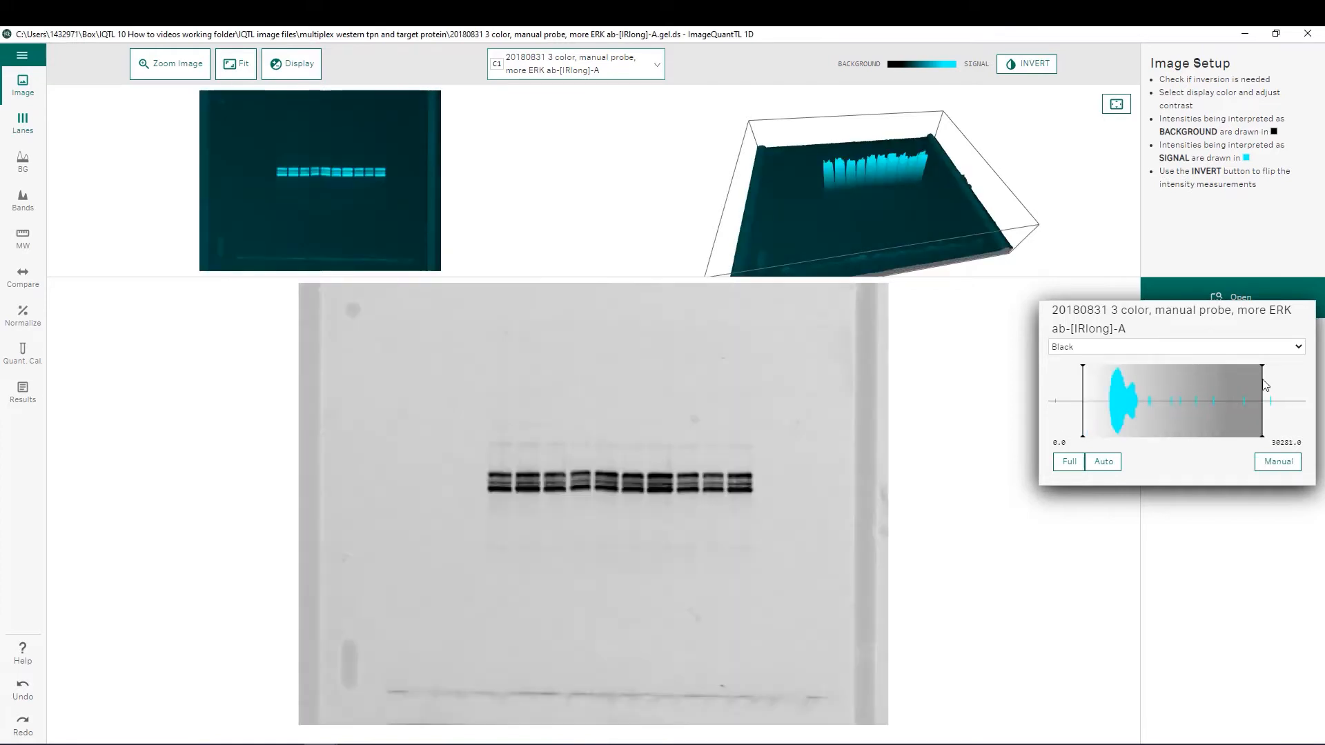
drag(1262, 401, 1203, 402)
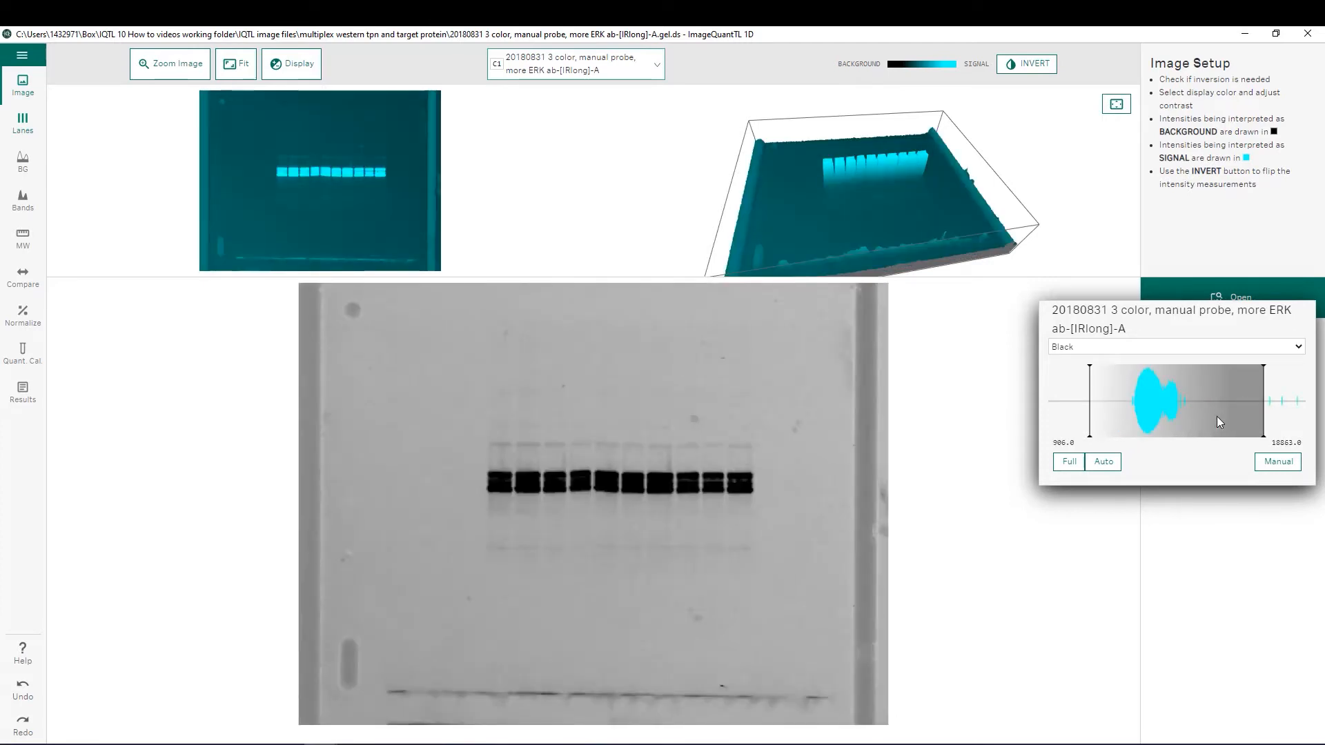
mouse_move(1212, 460)
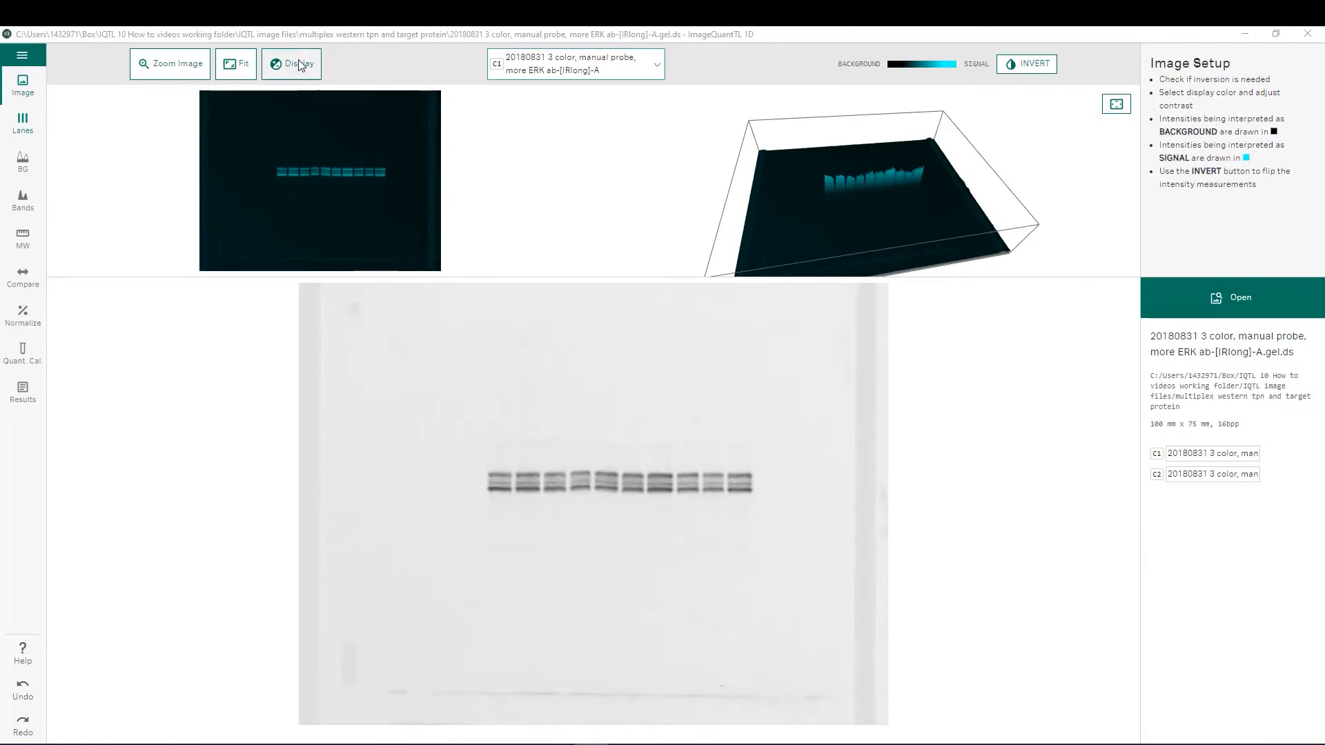
Show the gel in the White display colour (white on black).
click(291, 63)
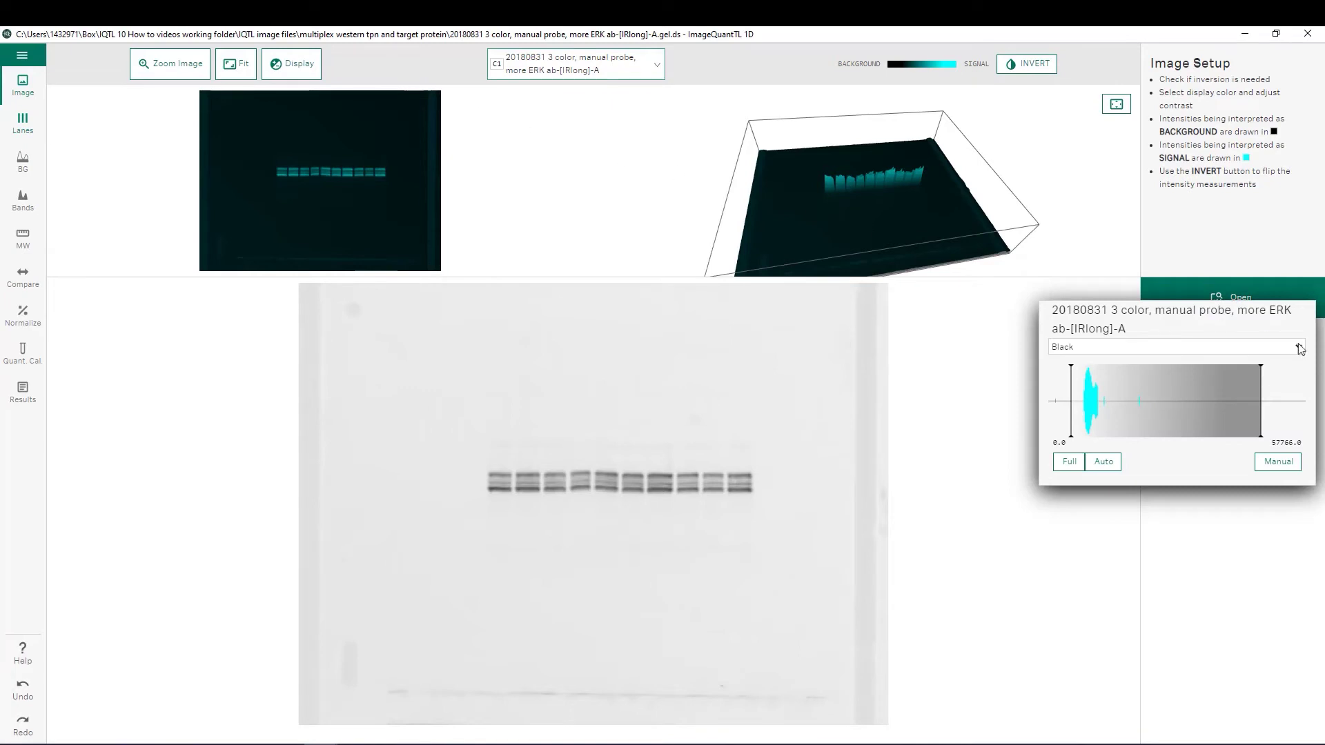
click(1298, 347)
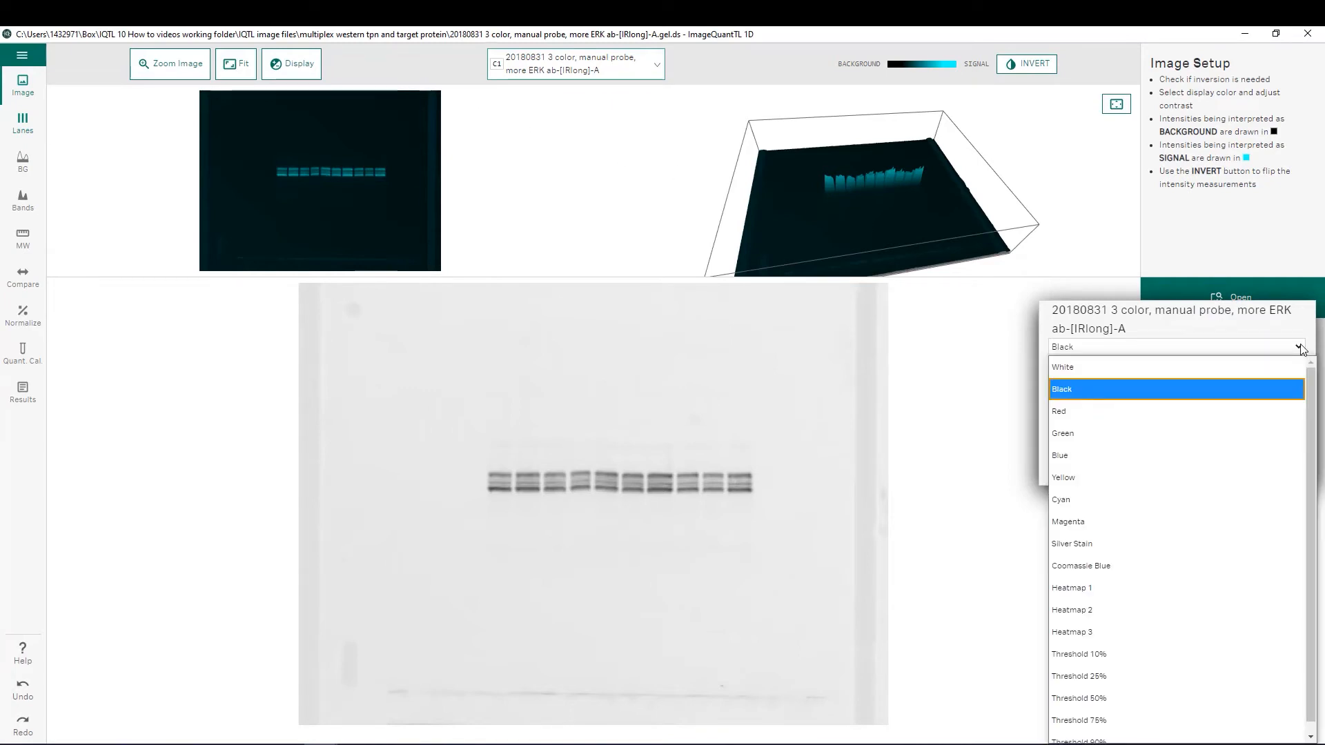
click(1063, 368)
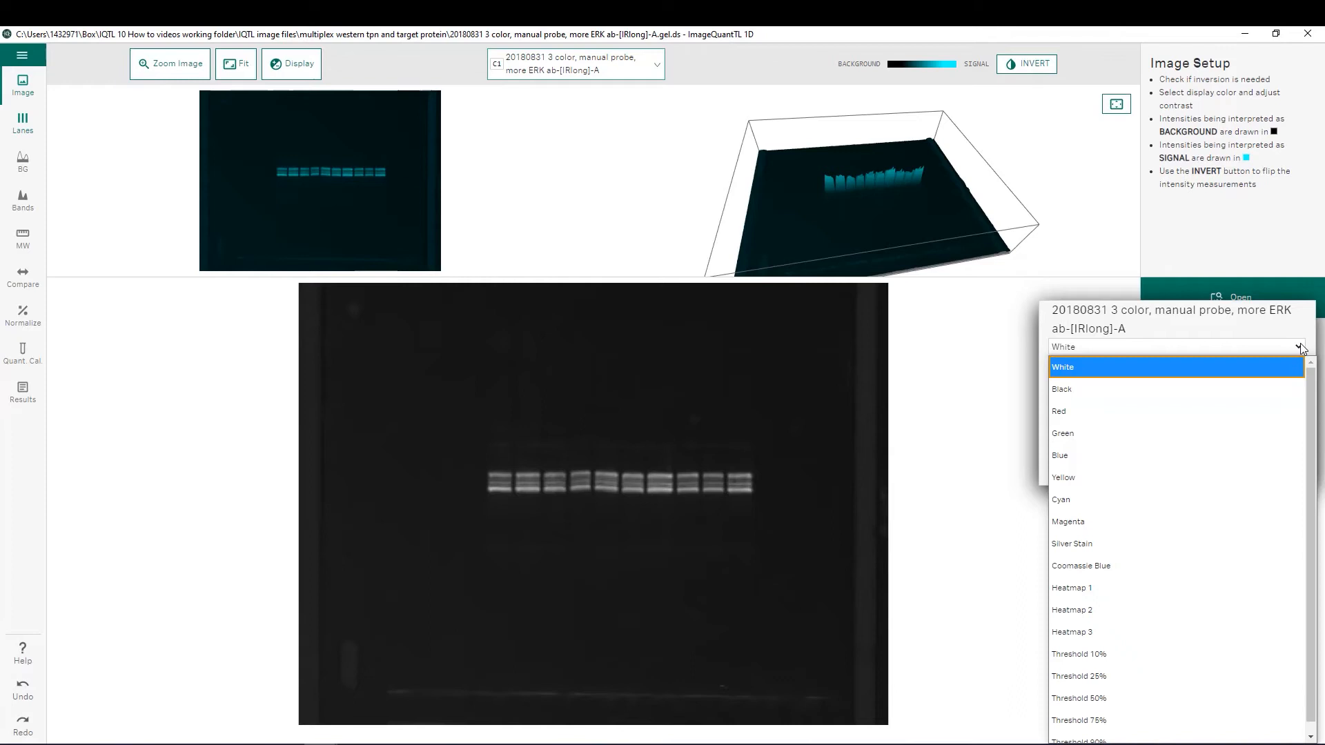
mouse_move(1187, 476)
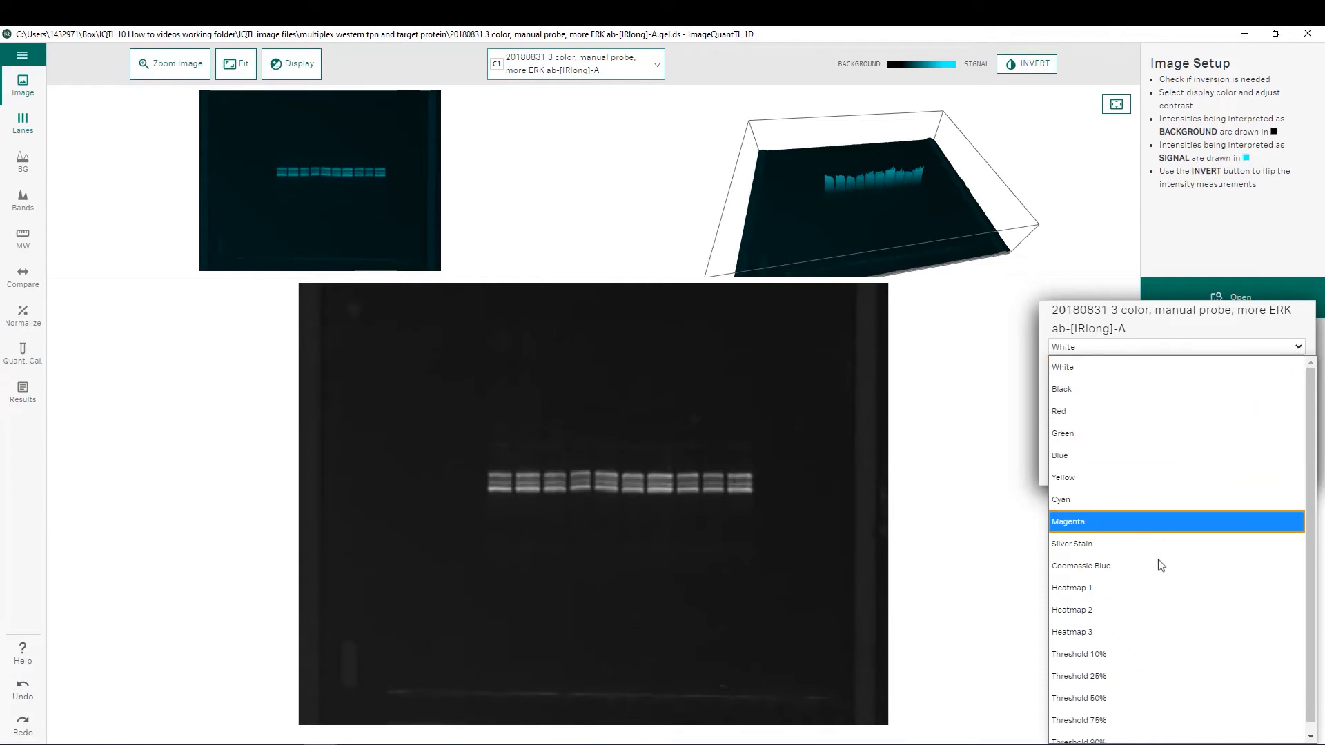
Show the gel in Coomassie Blue, then choose another display colour.
click(1083, 566)
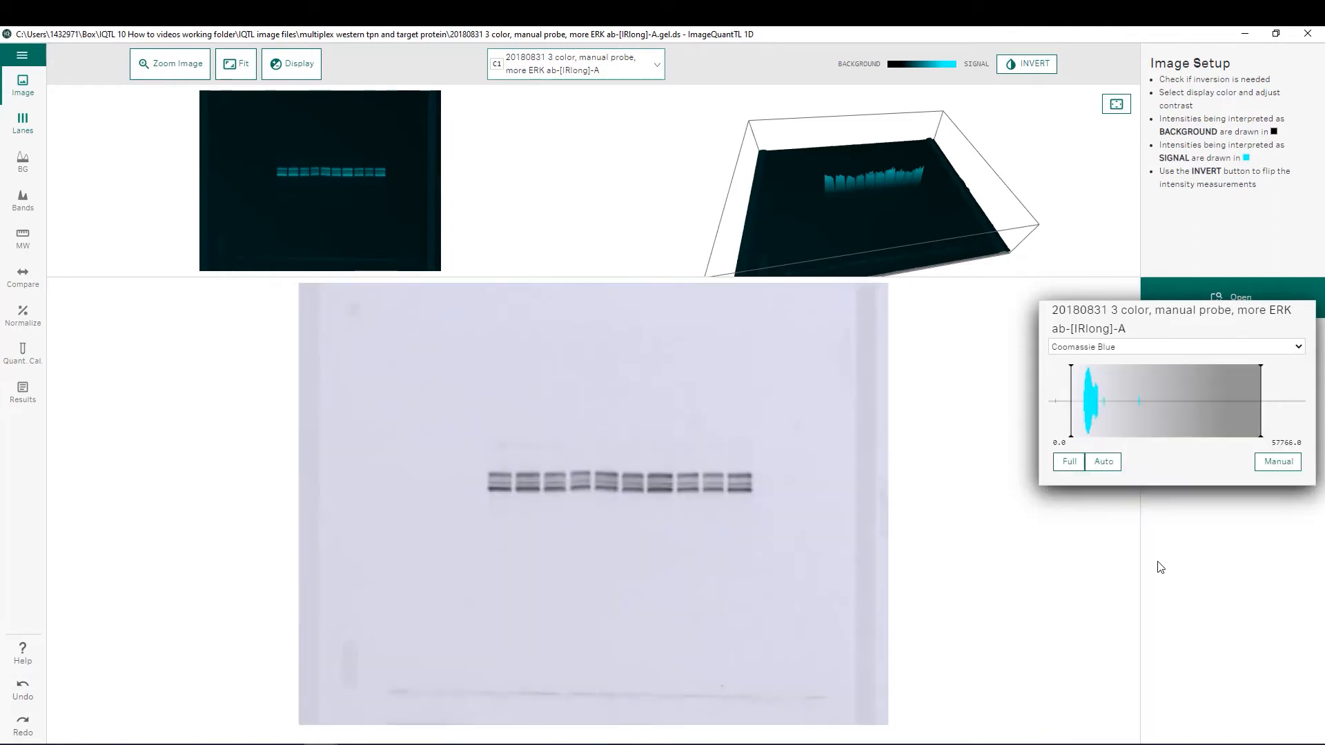
click(1176, 346)
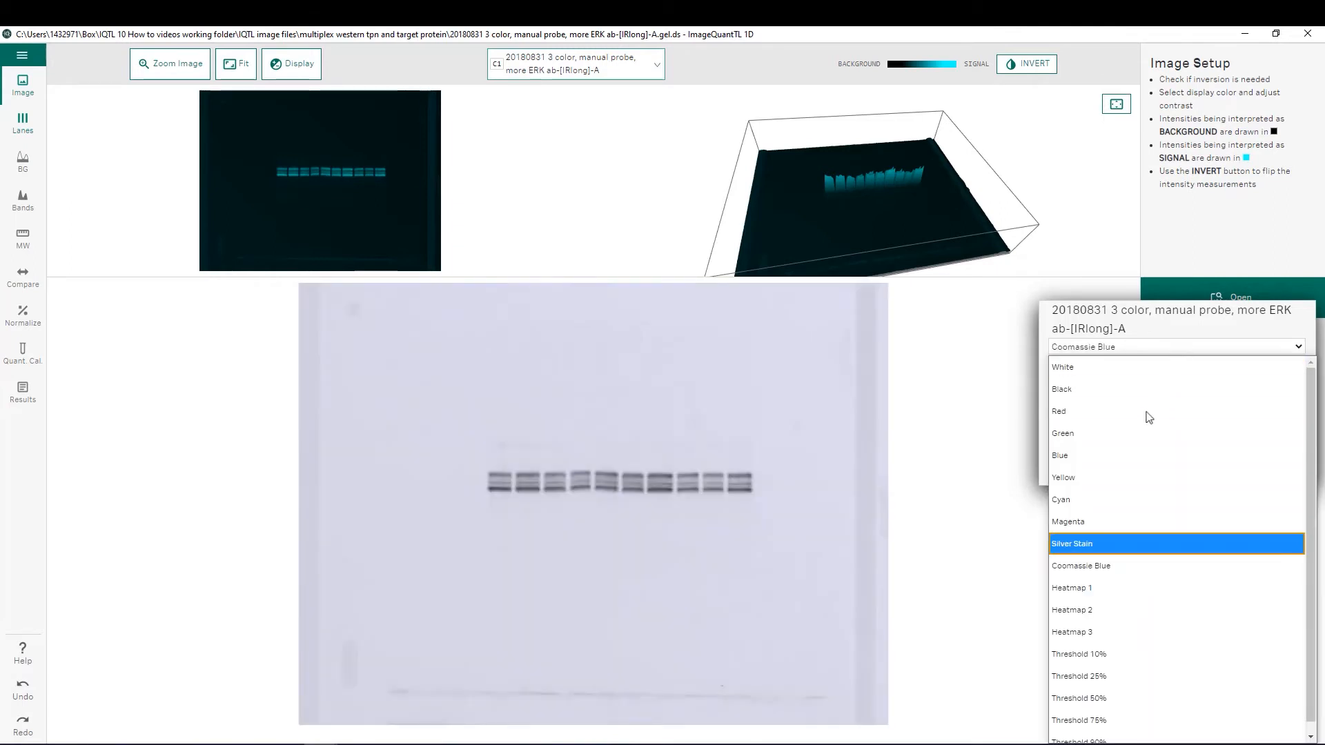
click(1072, 544)
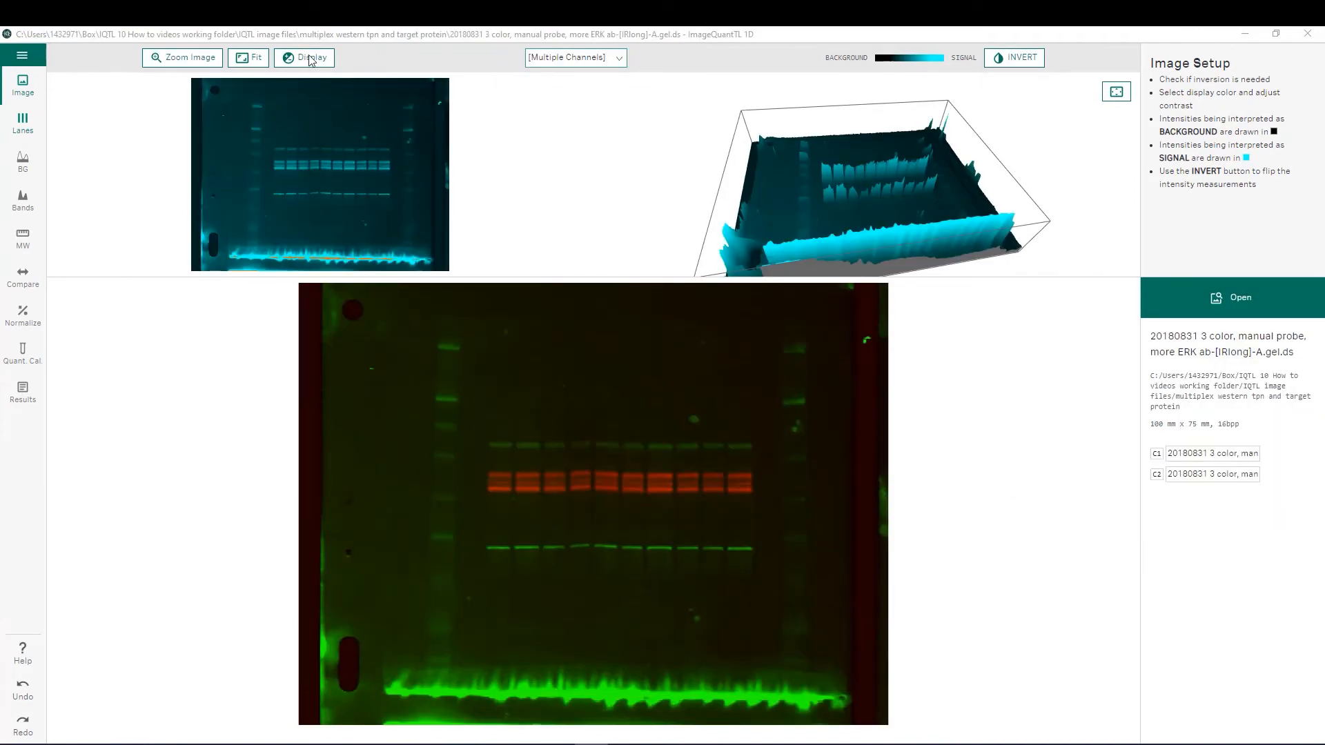
mouse_move(309, 58)
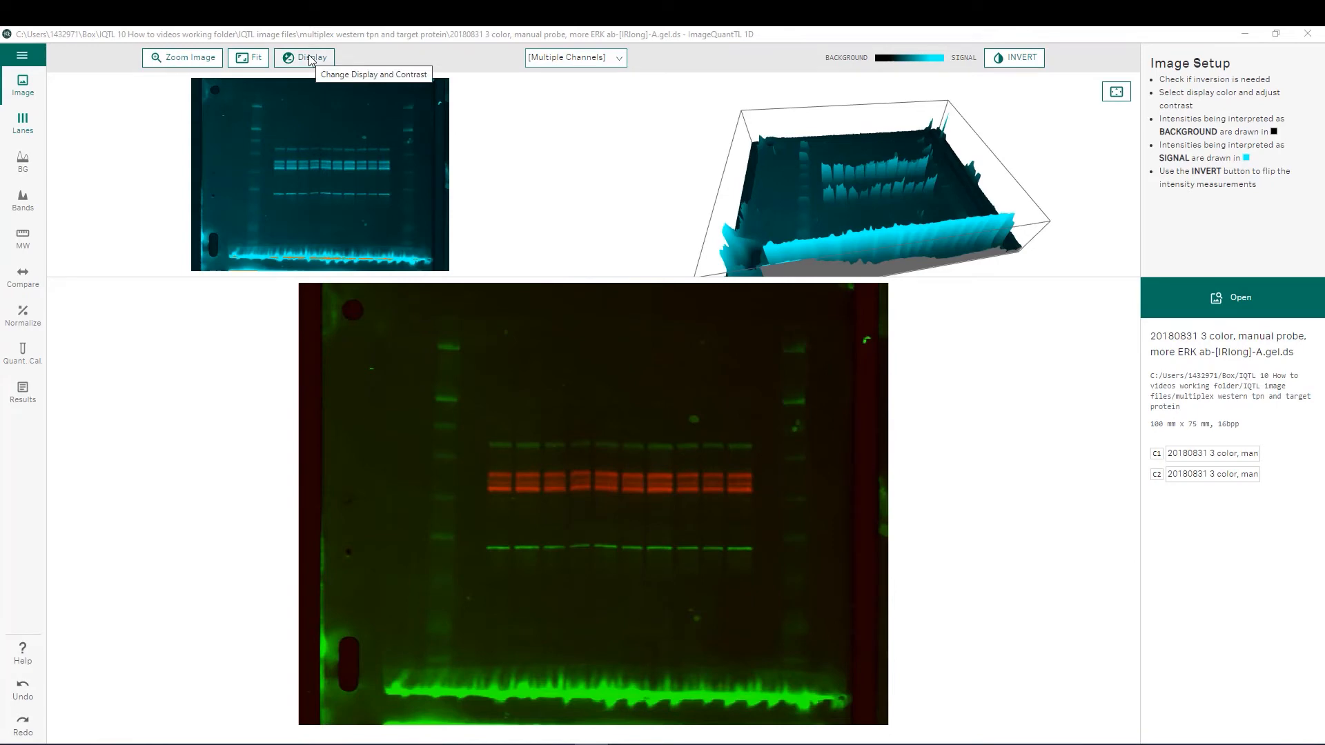
Bring up the display settings for the multi-channel red/green gel overlay.
click(303, 58)
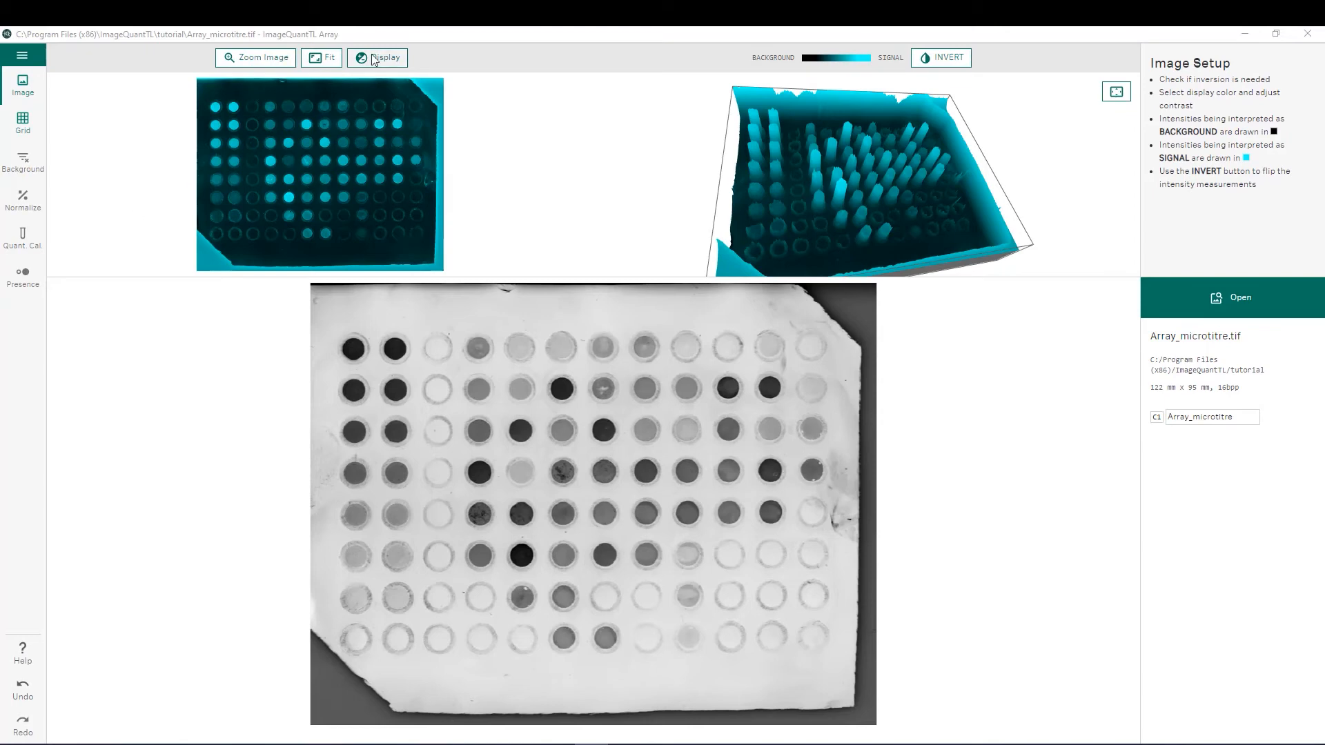
Colour the microtitre plate image with the Heatmap 1 scheme.
click(377, 58)
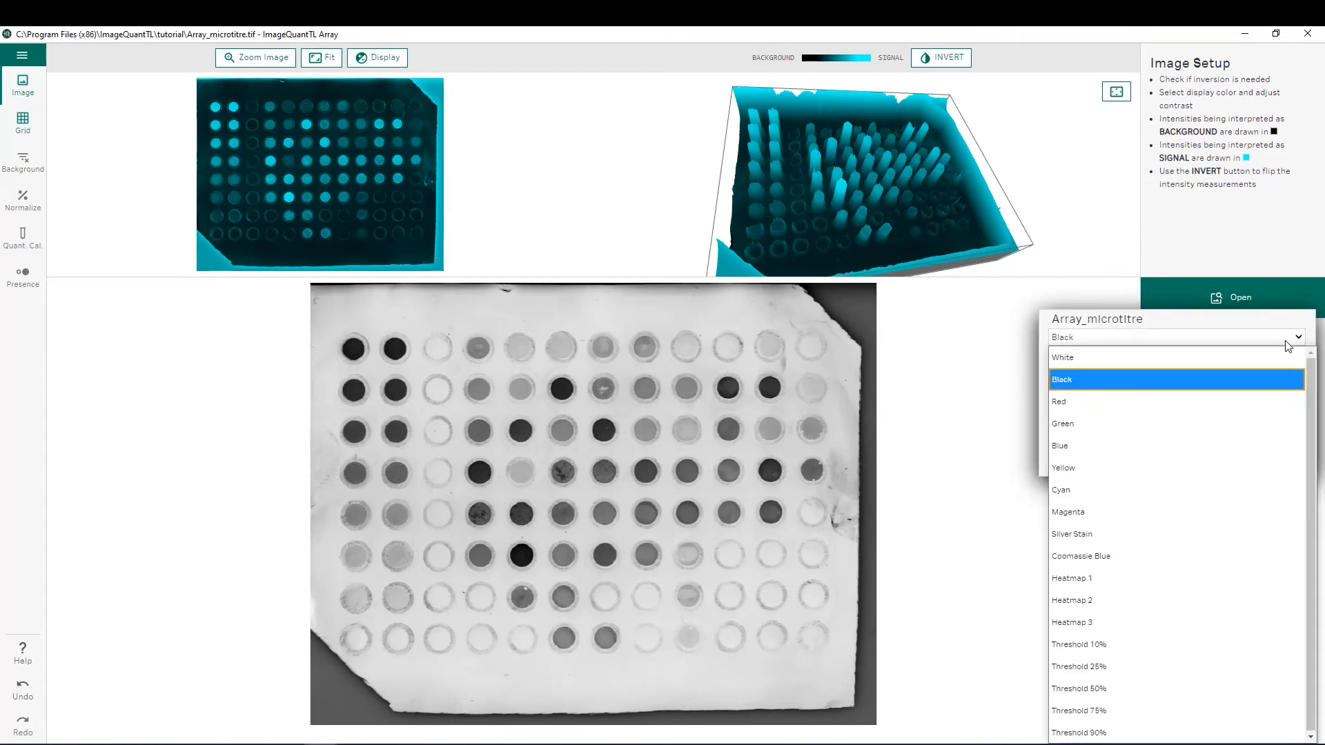
mouse_move(1116, 592)
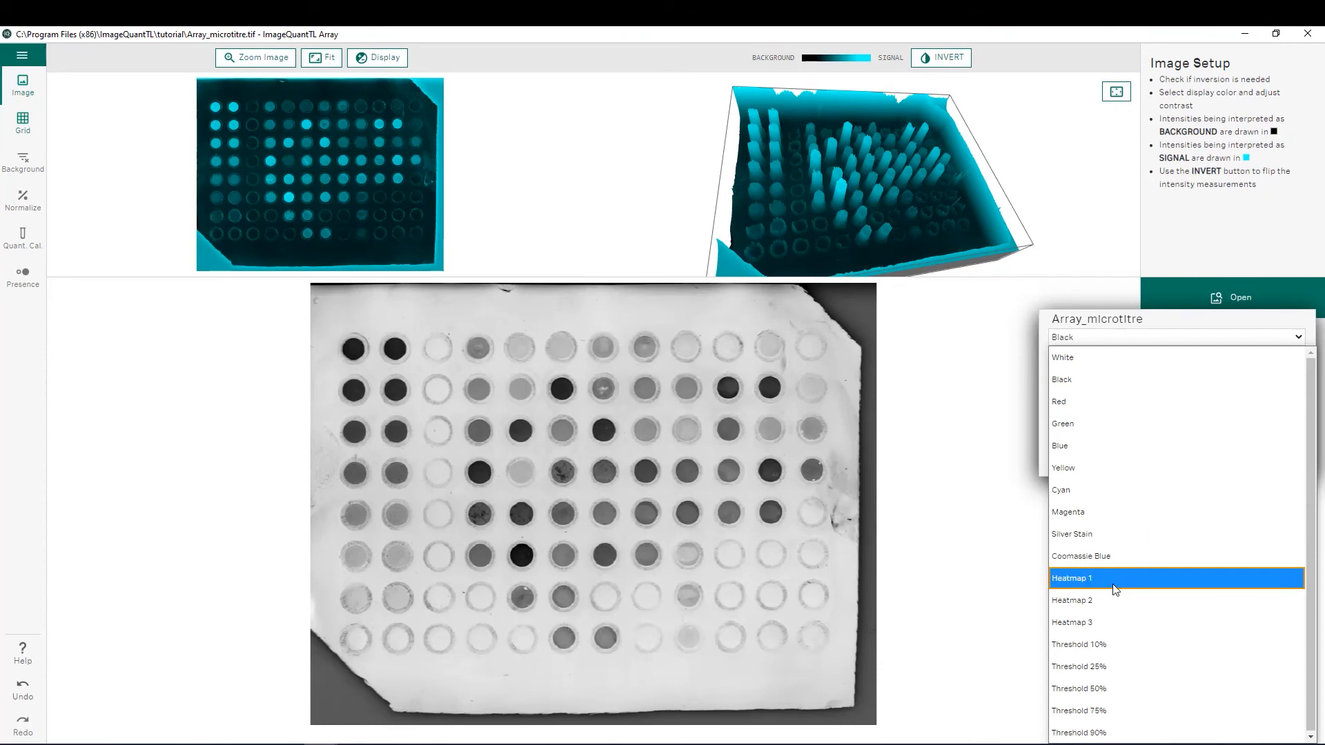
click(1072, 578)
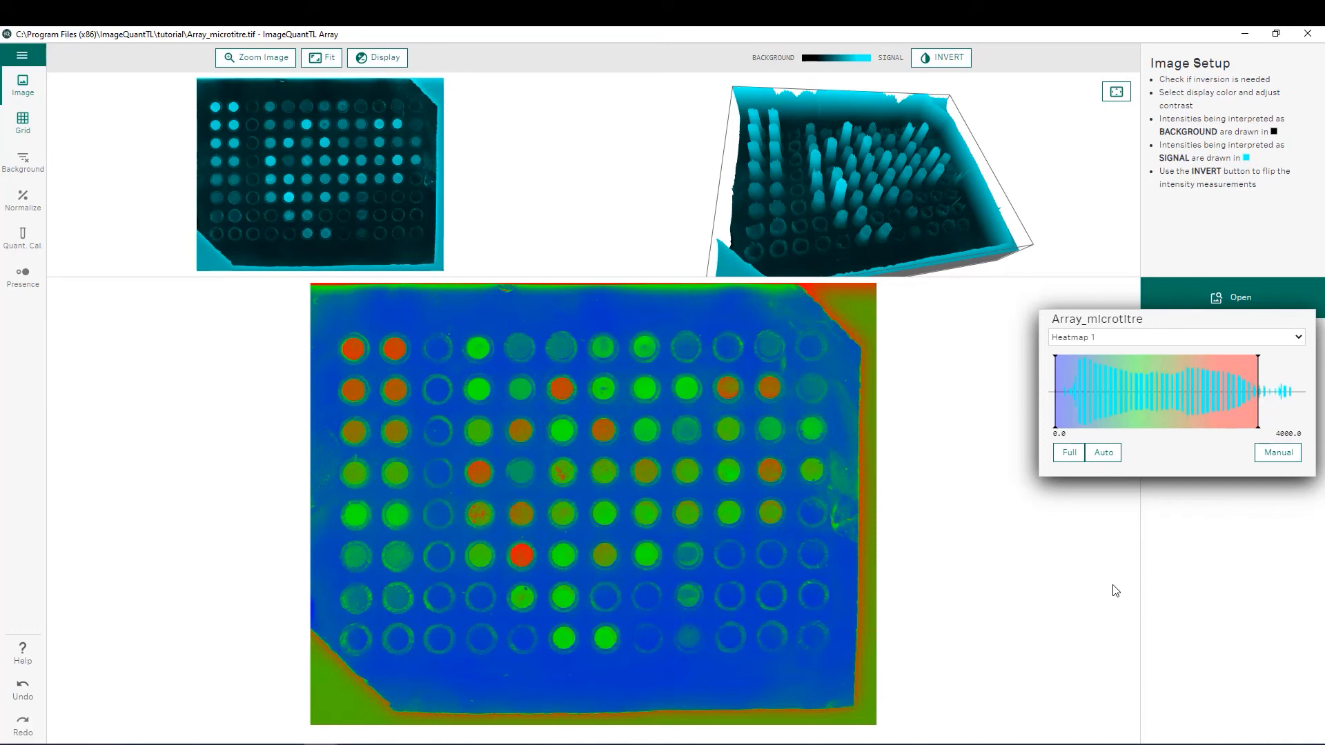
mouse_move(1112, 590)
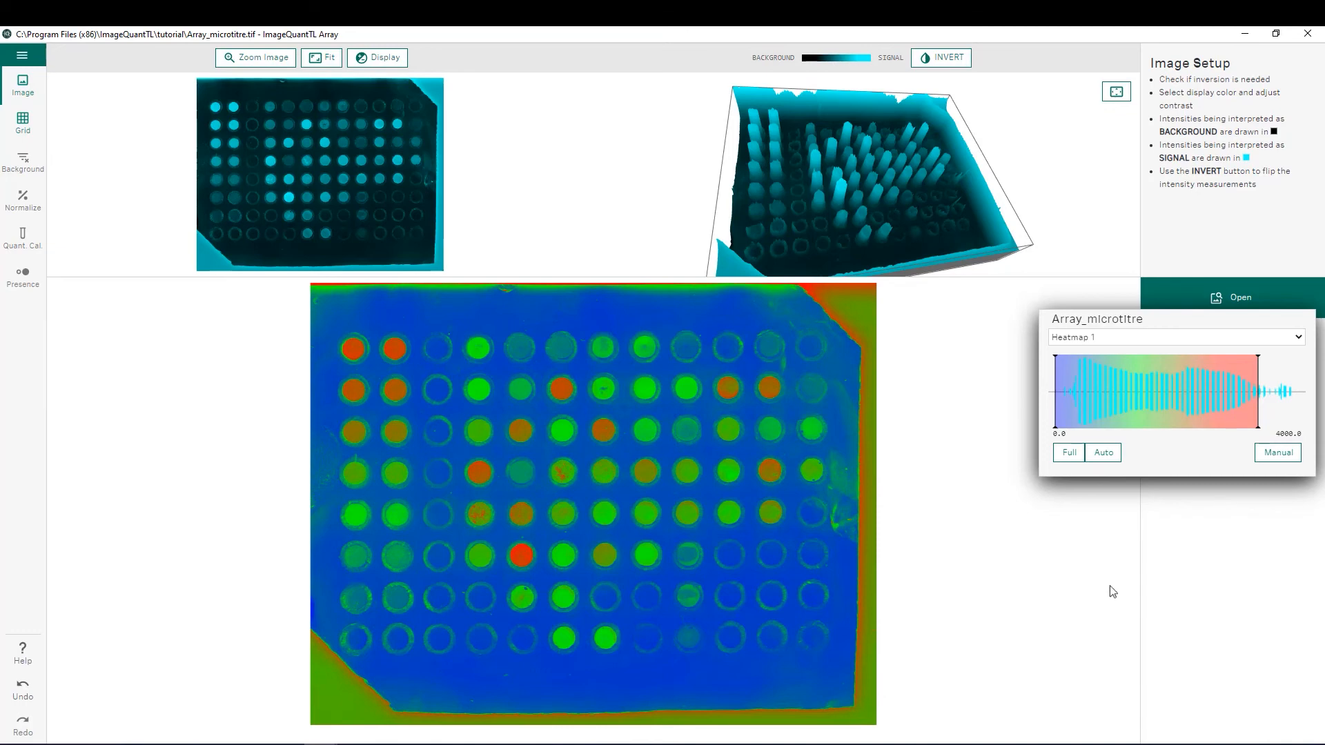
mouse_move(776, 679)
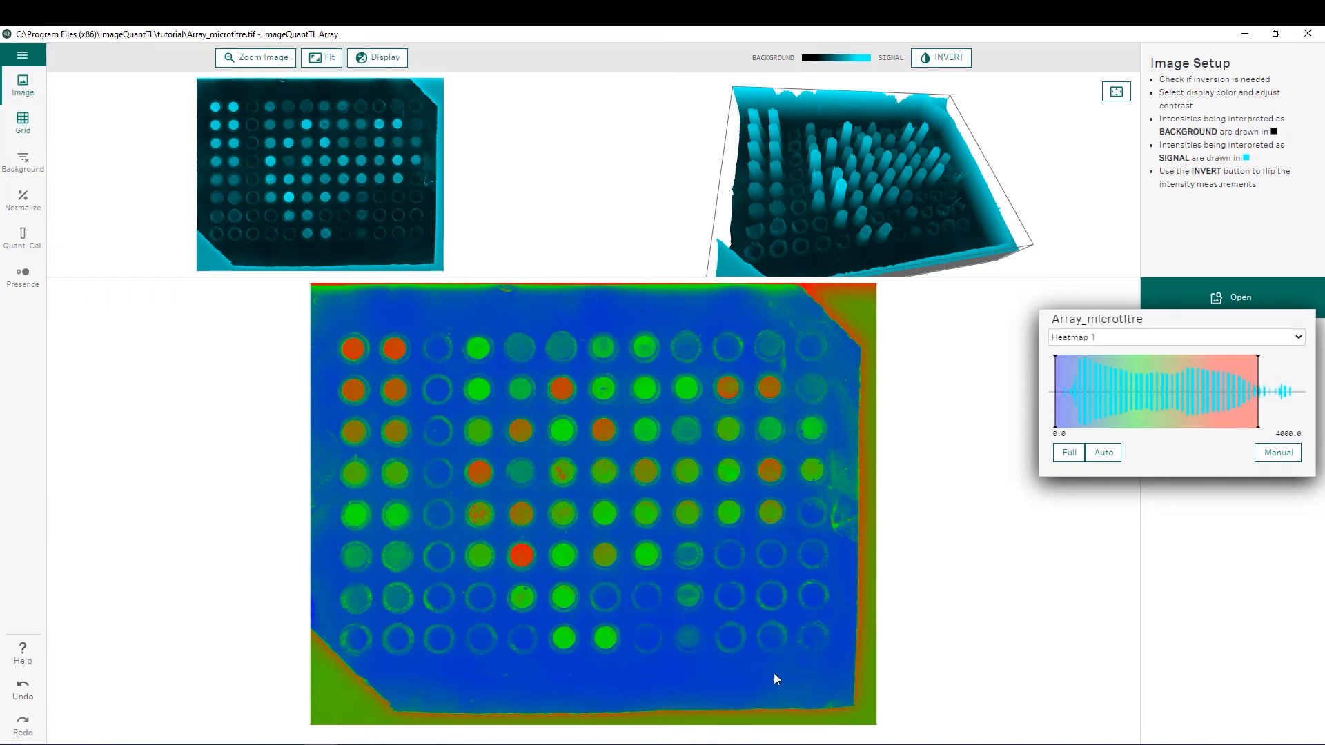
mouse_move(424, 405)
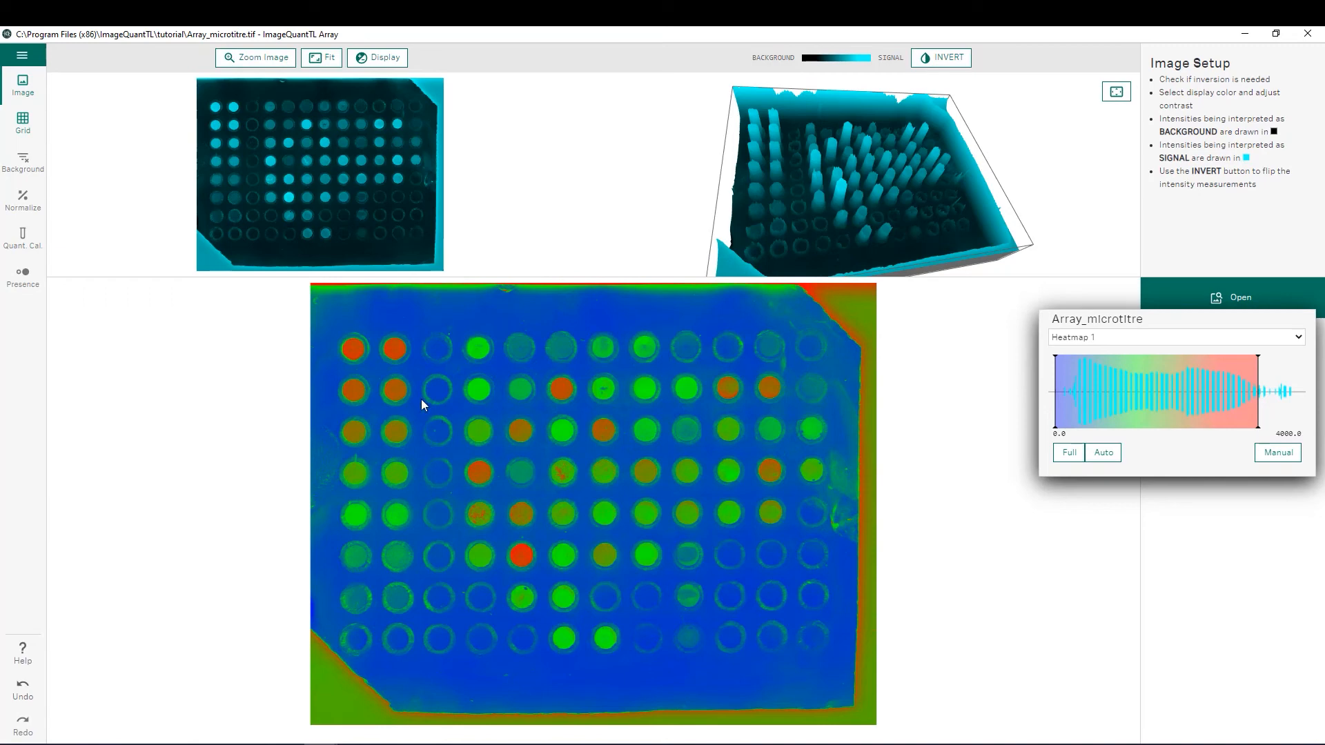
mouse_move(1126, 339)
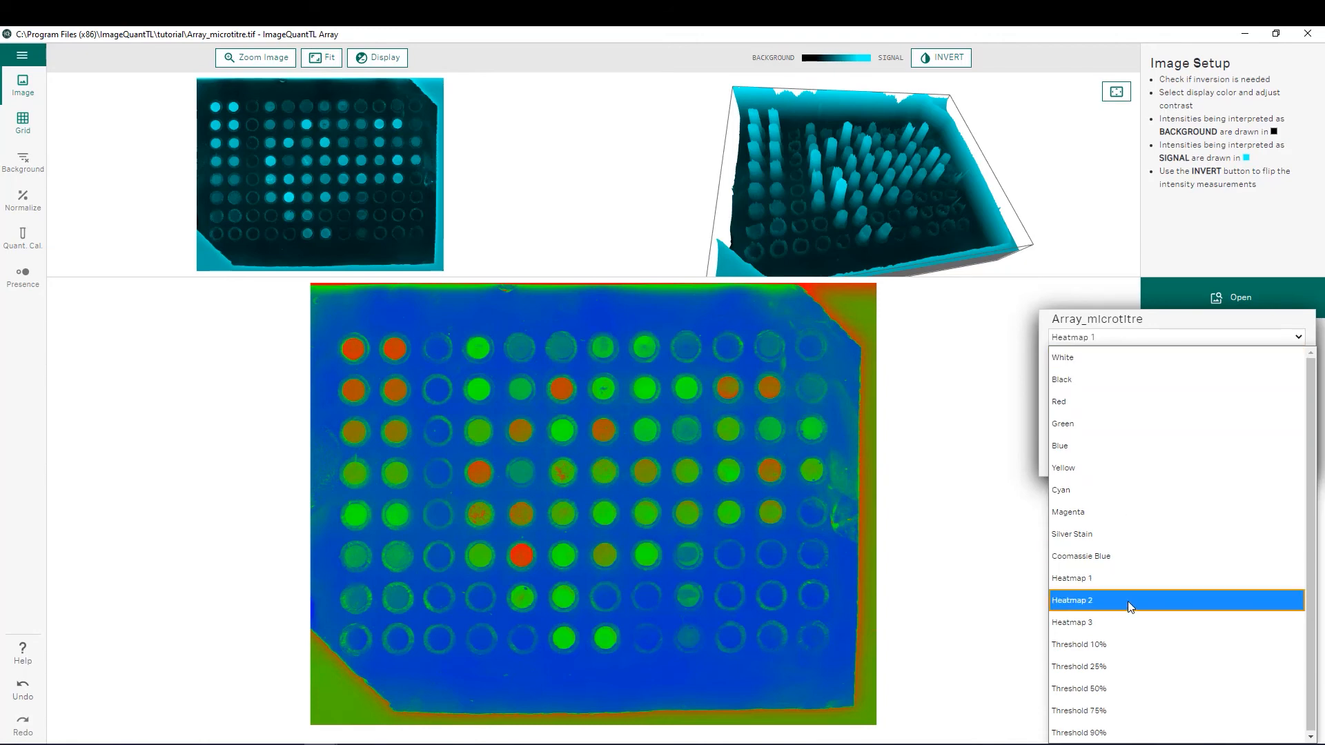
Try Heatmap 2 on the plate, then apply the Threshold 50% red-on-blue overlay.
click(1072, 600)
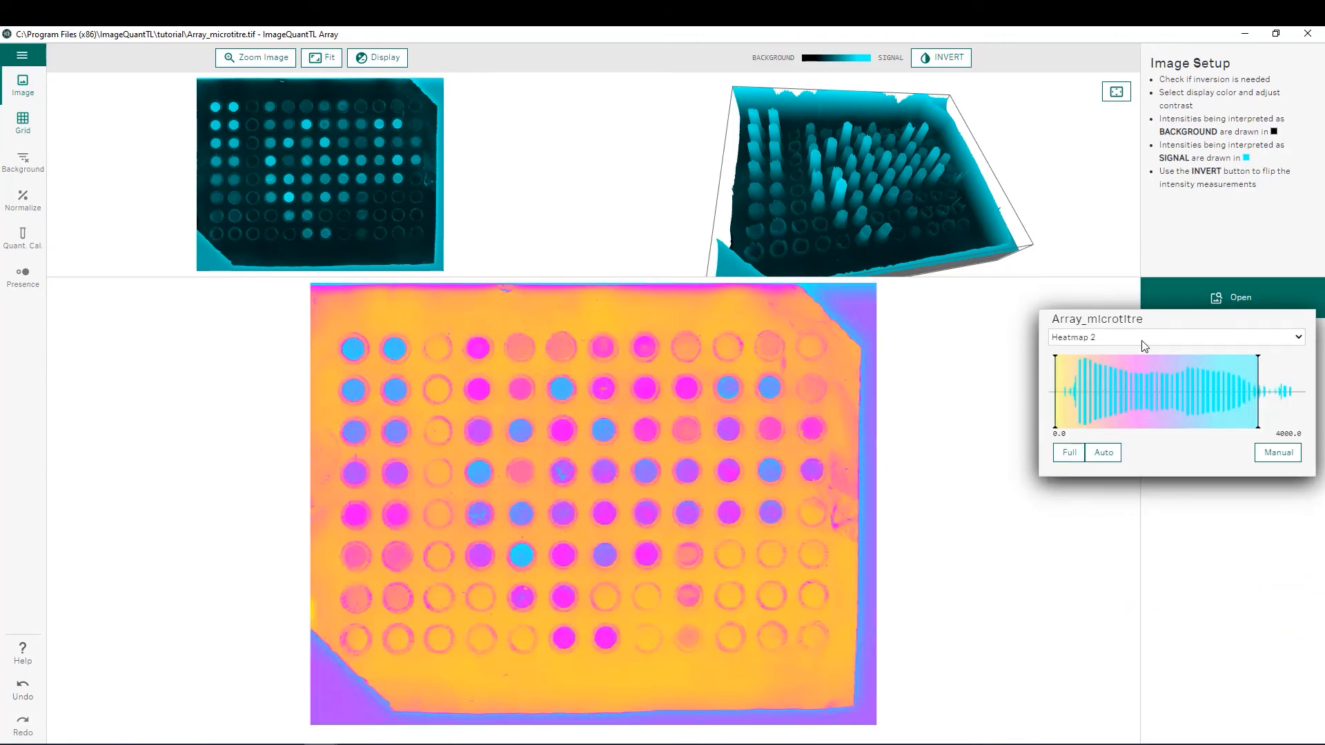
click(1176, 337)
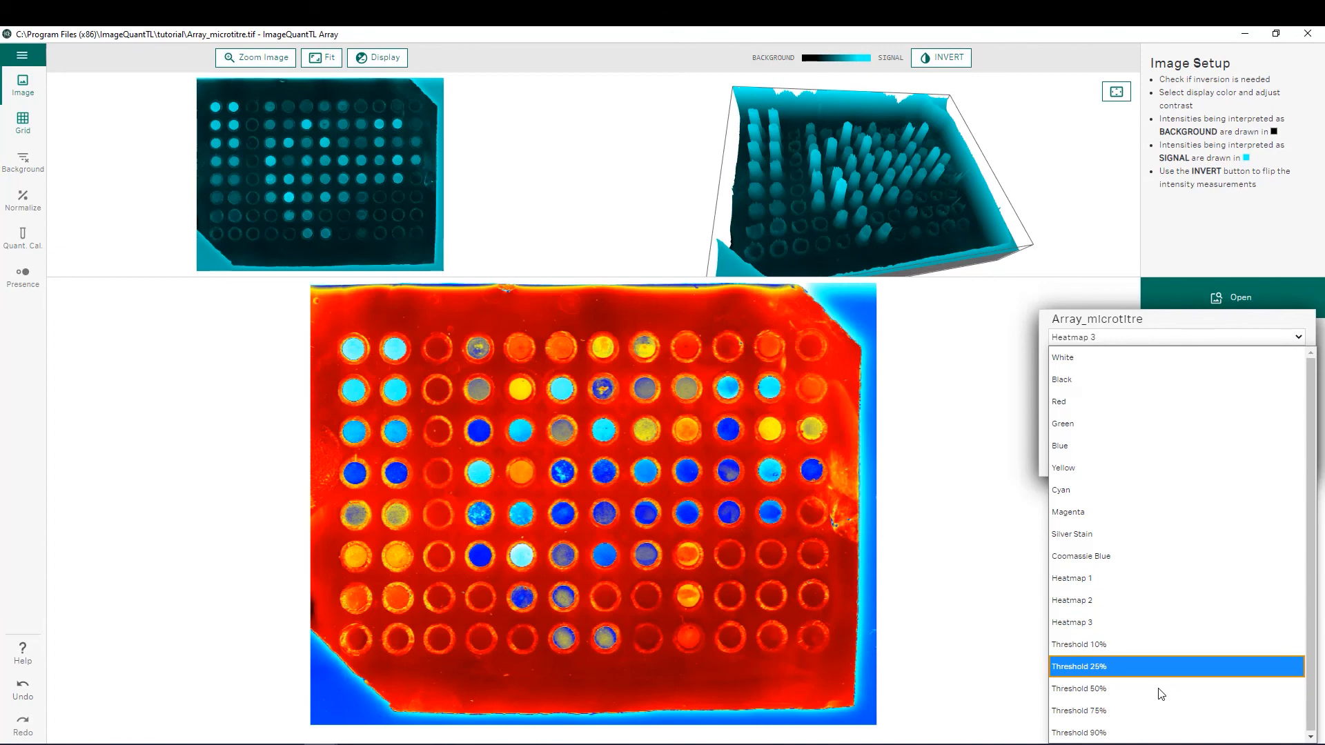
click(1077, 689)
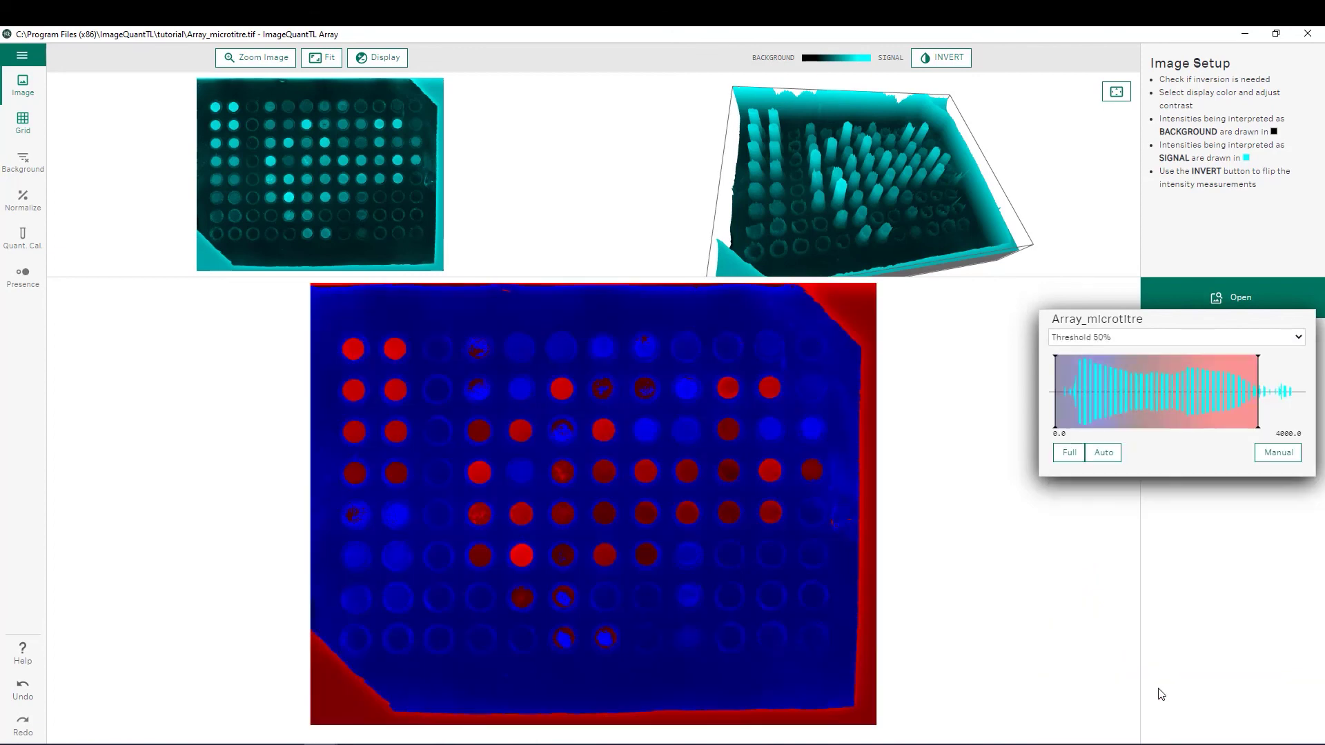